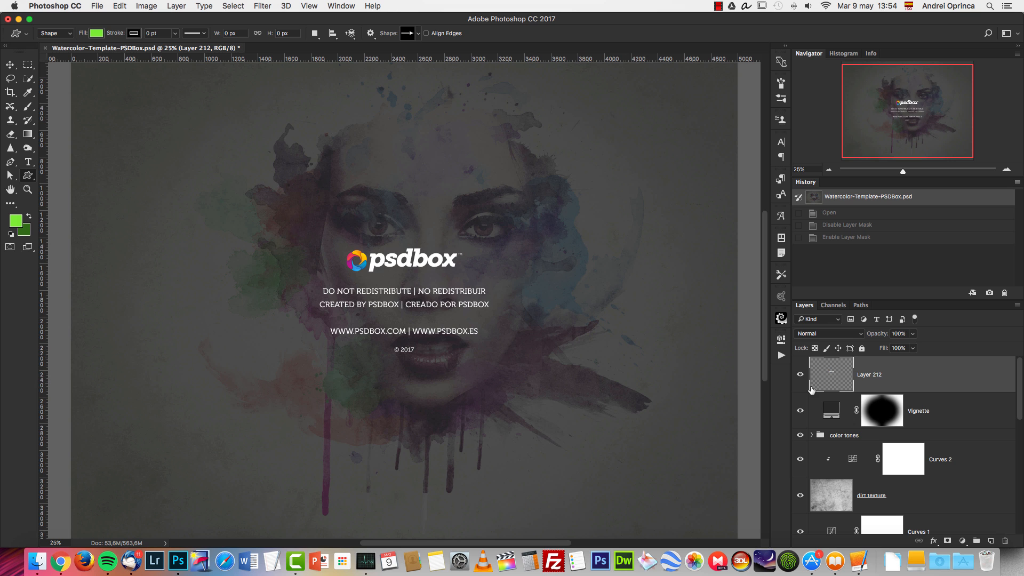
# Hide the Layer 212 watermark overlay and keep Template 1's portrait layer, Layer 211, visible
pyautogui.click(800, 373)
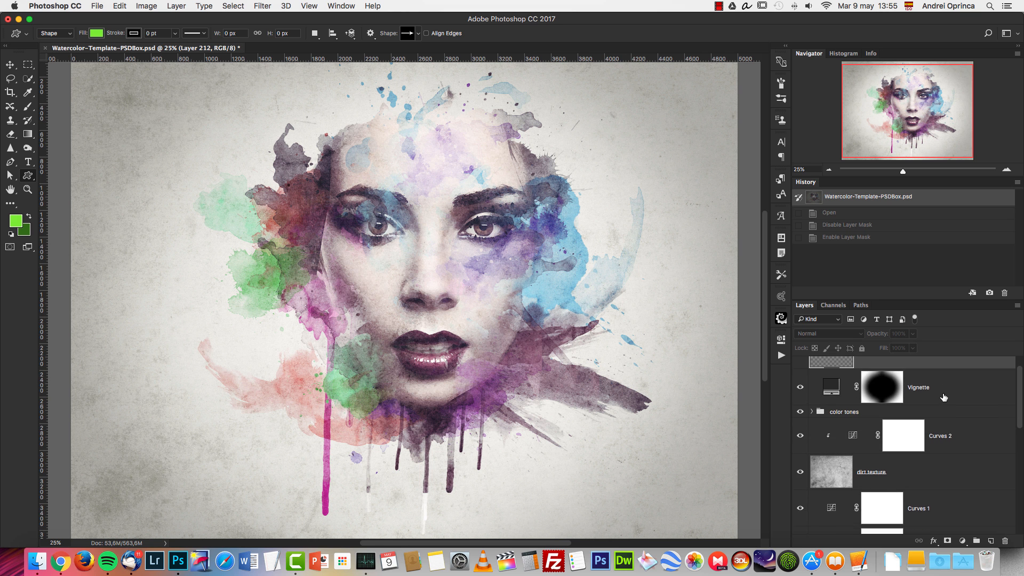
pyautogui.scroll(-3)
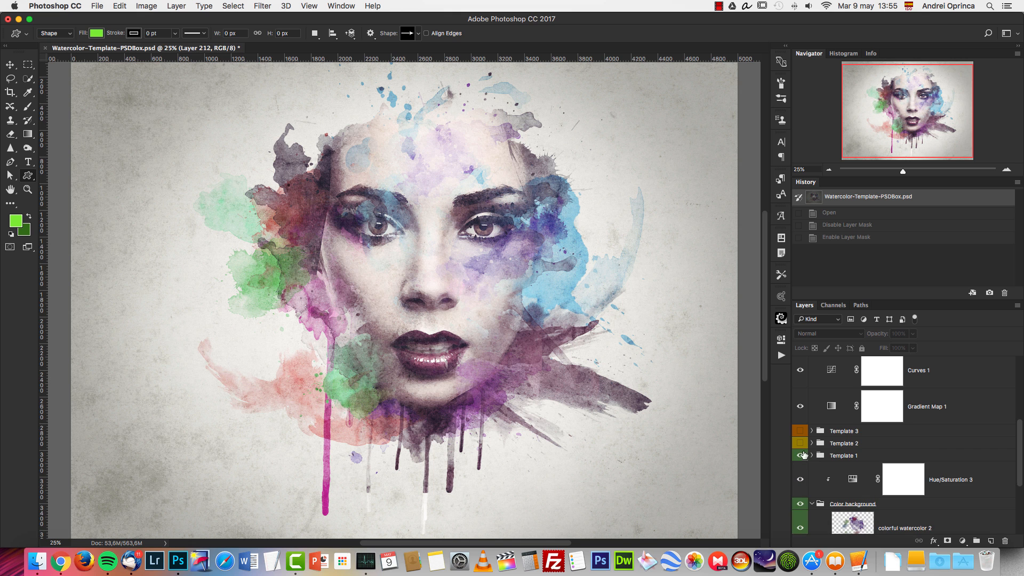
pyautogui.click(800, 444)
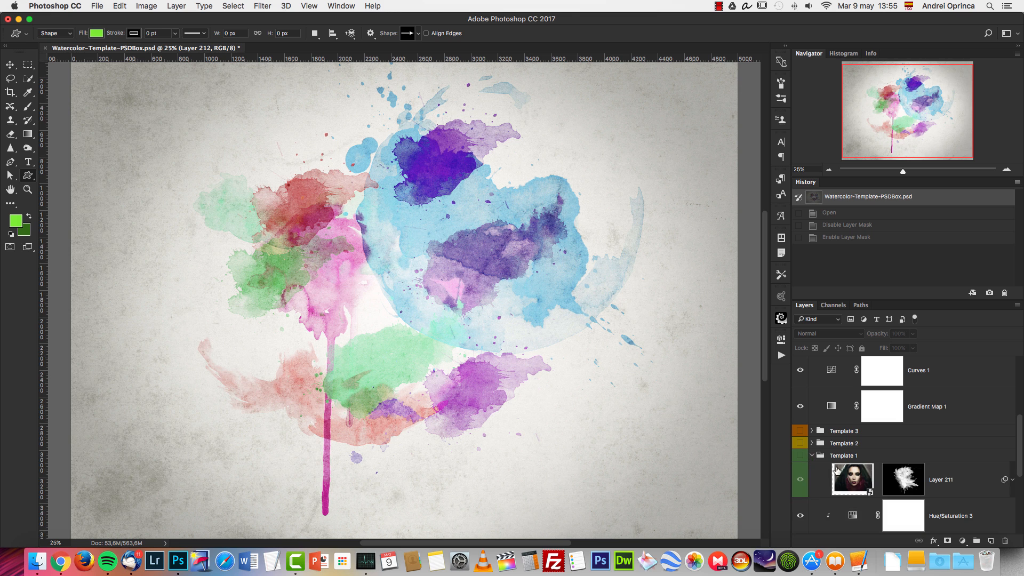
pyautogui.click(903, 479)
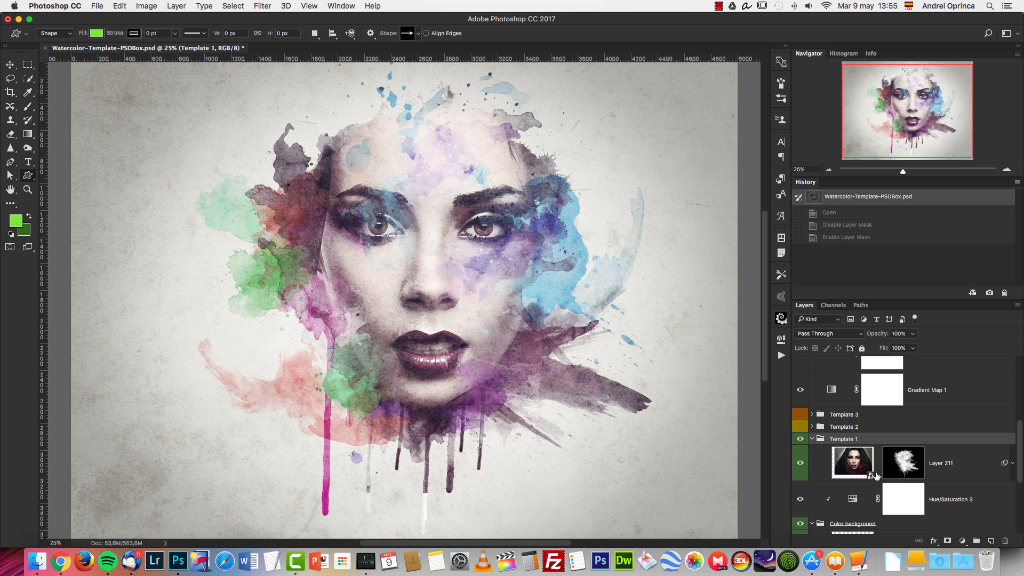
# Edit the Layer 211 smart object to show the red-haired woman photo and save it
pyautogui.click(852, 461)
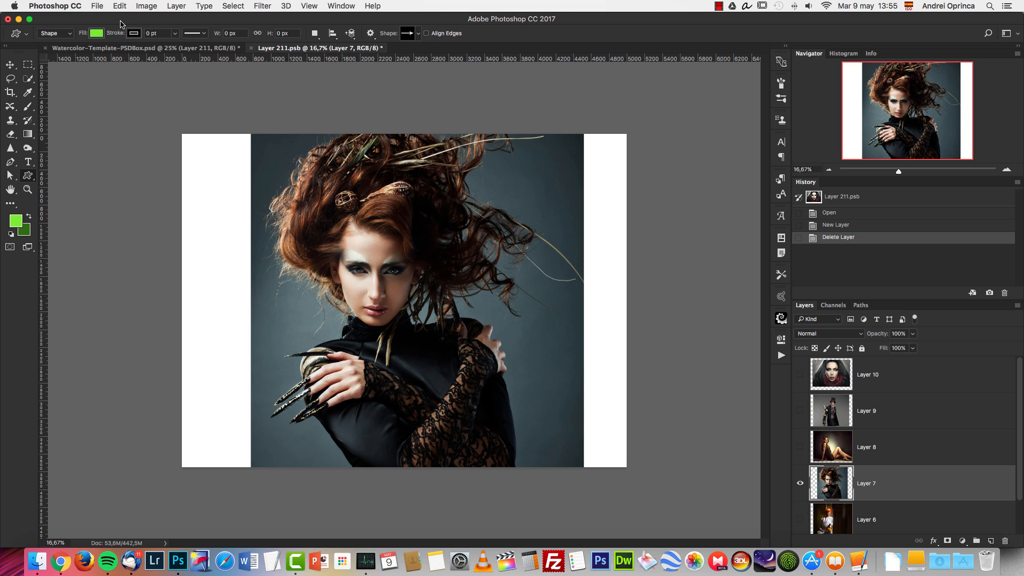
pyautogui.click(97, 6)
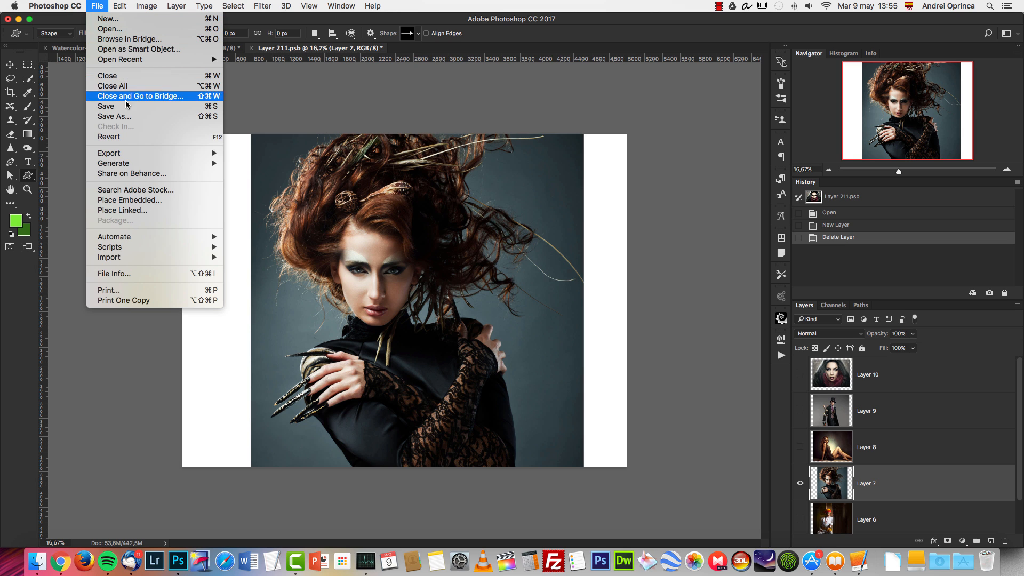
pyautogui.click(106, 106)
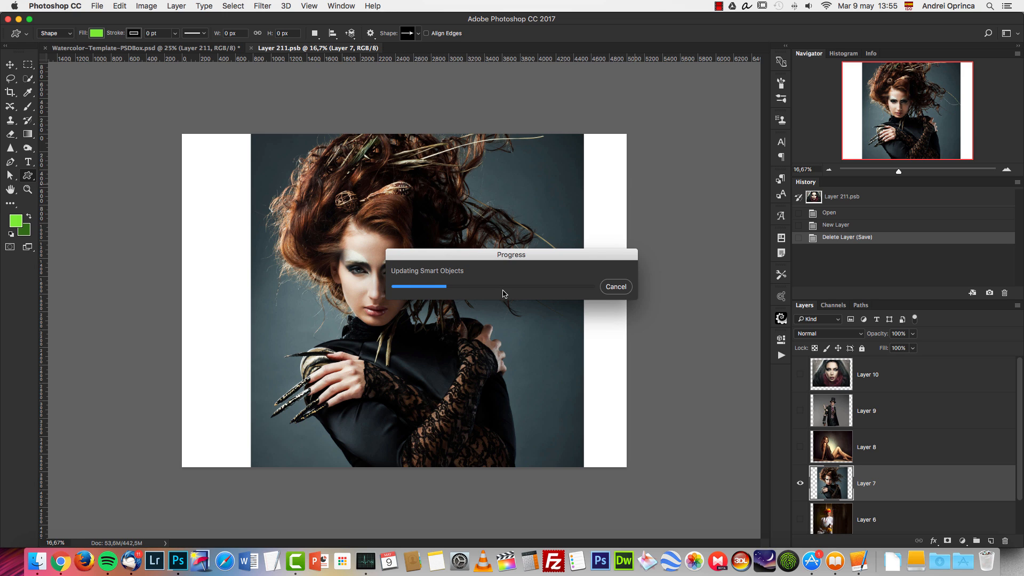
pyautogui.moveTo(509, 293)
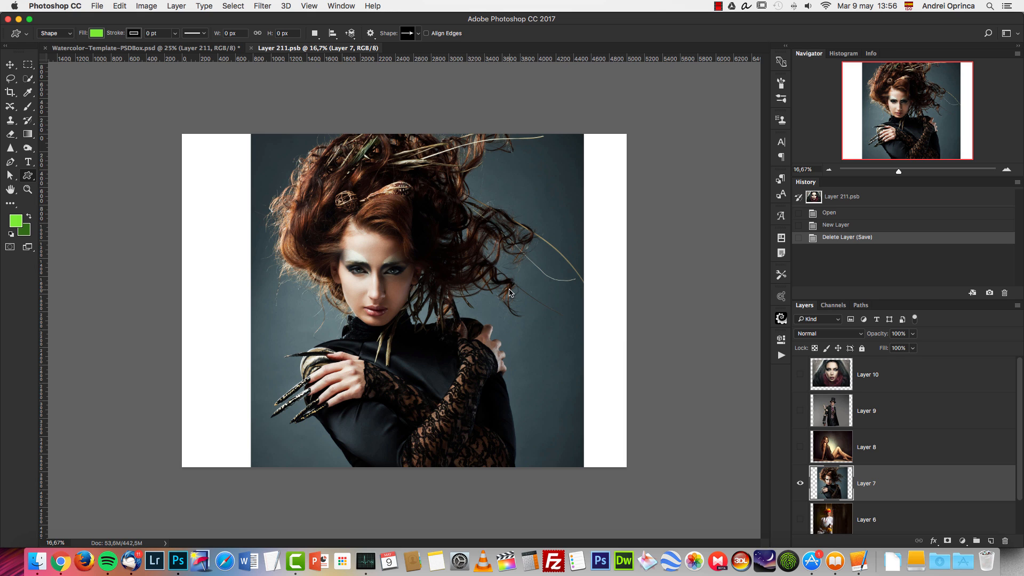
pyautogui.moveTo(251, 51)
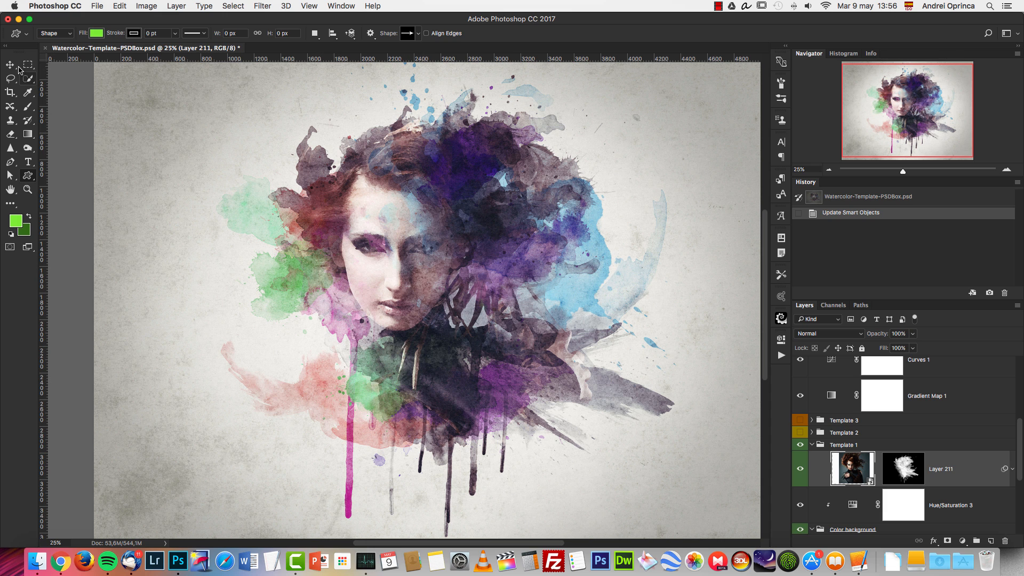
# Unlink Layer 211 from its mask and move the portrait so her face sits inside the splash
pyautogui.click(11, 65)
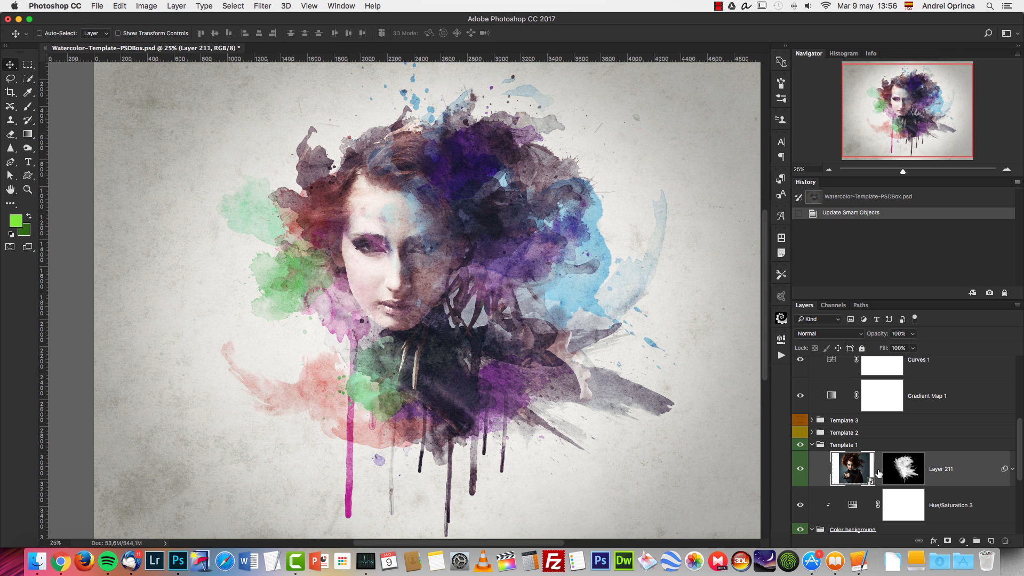
pyautogui.click(856, 469)
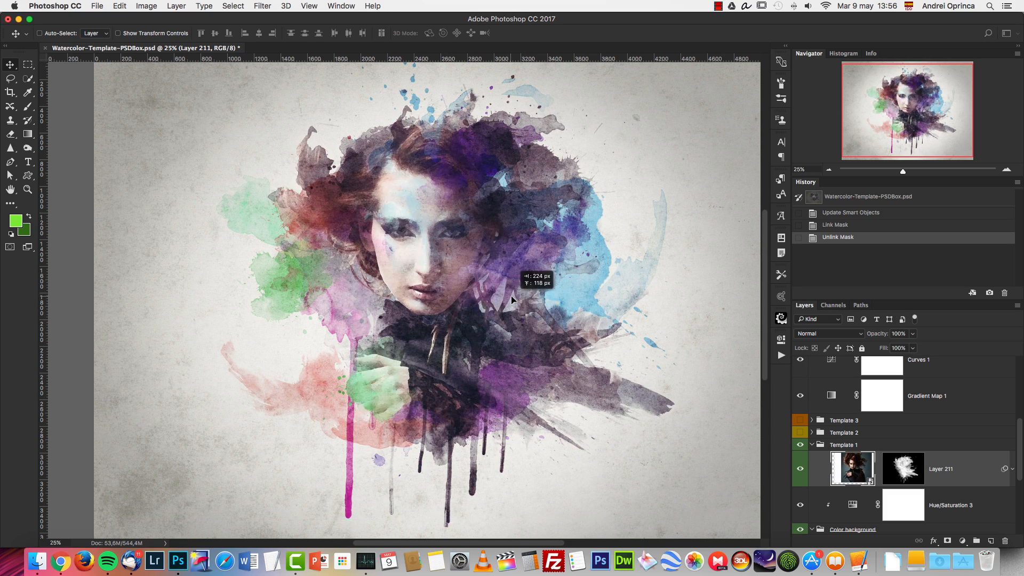
pyautogui.moveTo(511, 299); pyautogui.dragTo(586, 221)
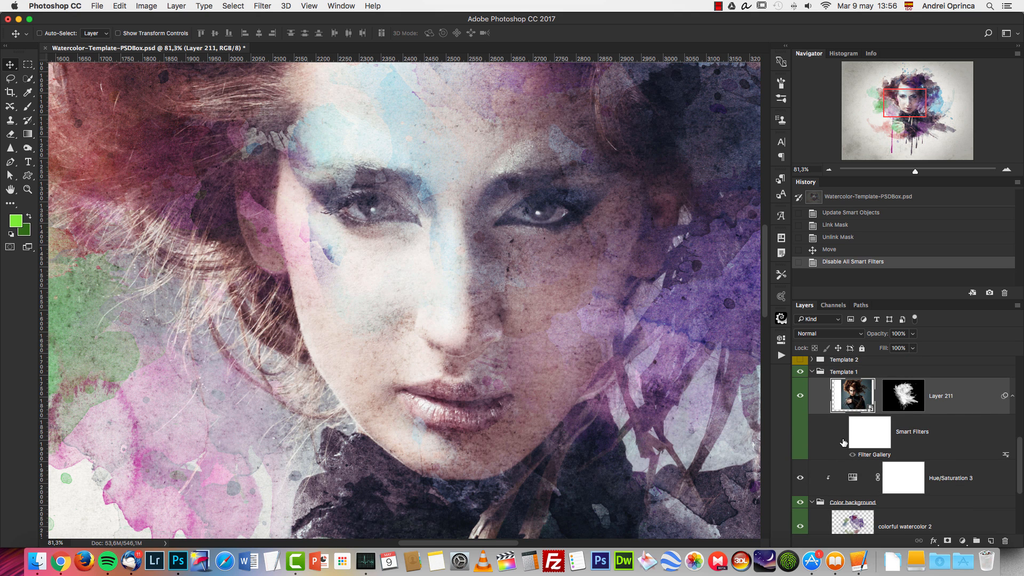
pyautogui.click(851, 442)
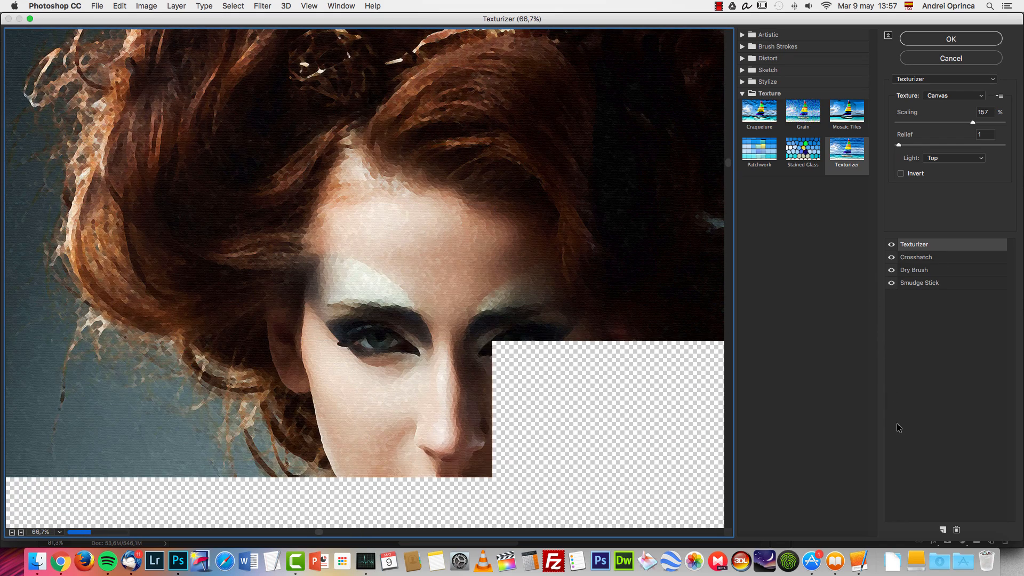
pyautogui.click(950, 39)
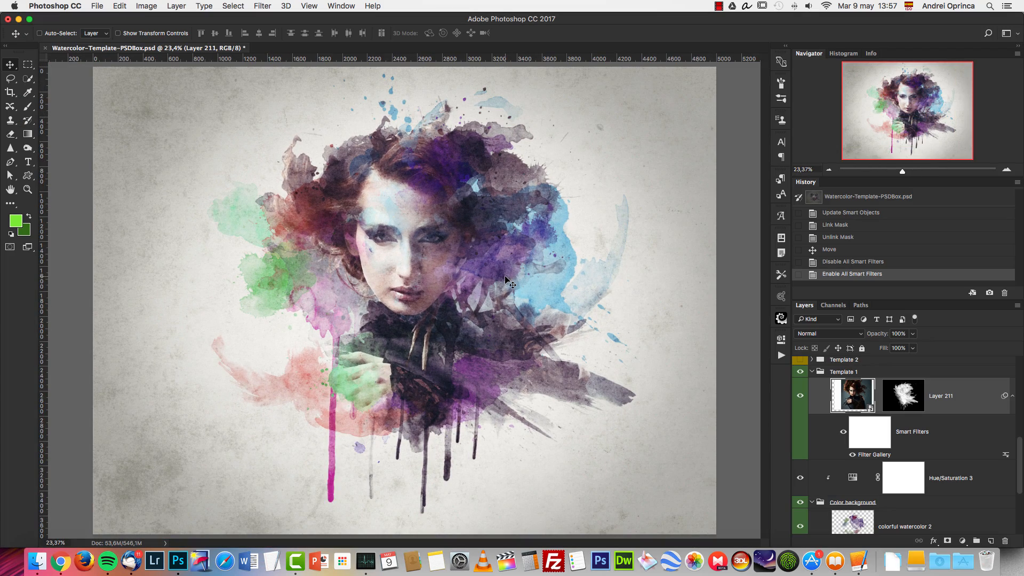
# Confirm the image size stays 5000 × 3750 px and collapse the Template 1 group
pyautogui.click(146, 6)
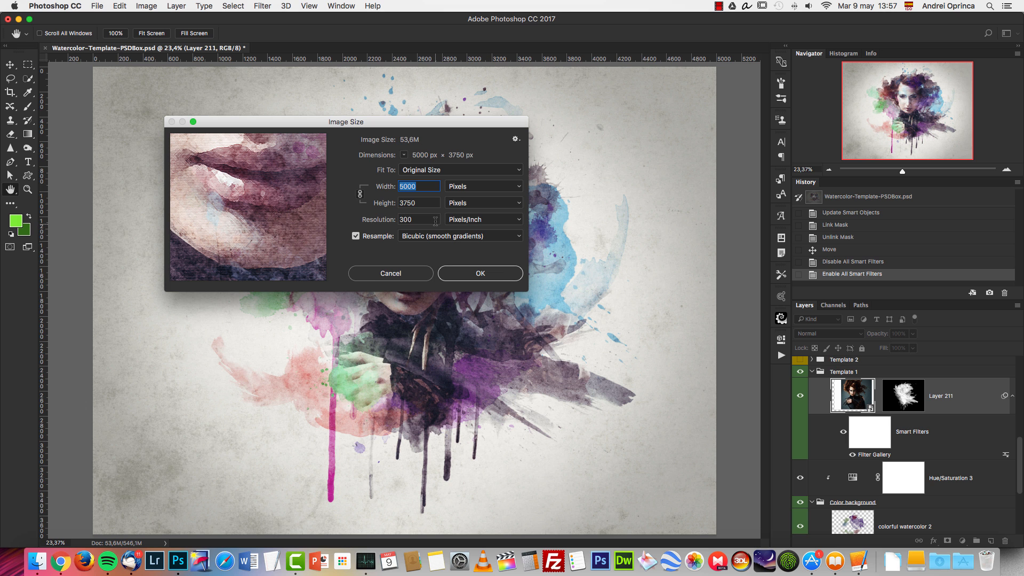
pyautogui.click(478, 273)
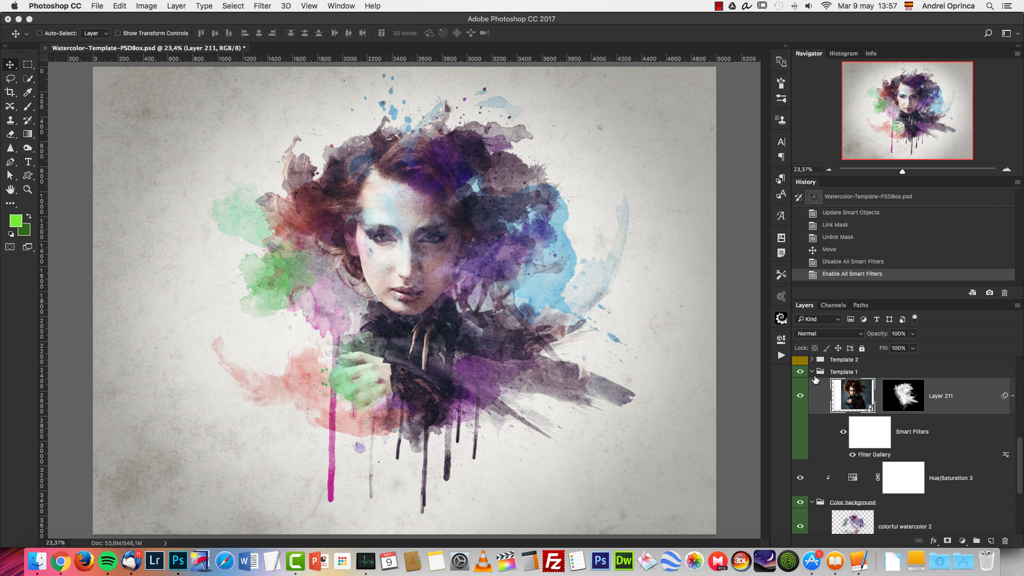
pyautogui.click(844, 371)
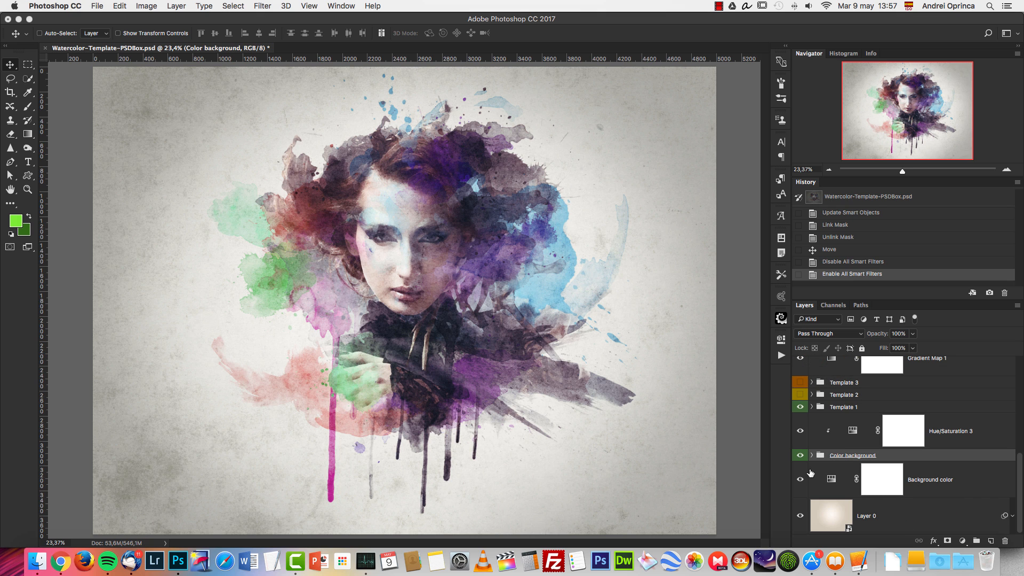
# Retint the portrait with Hue/Saturation 3 and hide the Color background splashes group
pyautogui.click(800, 455)
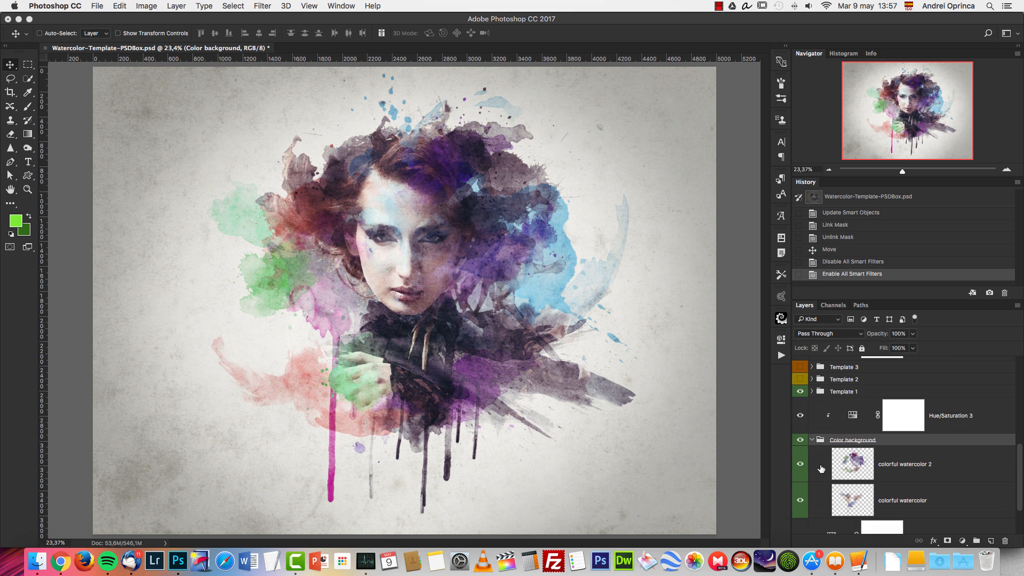
pyautogui.click(798, 464)
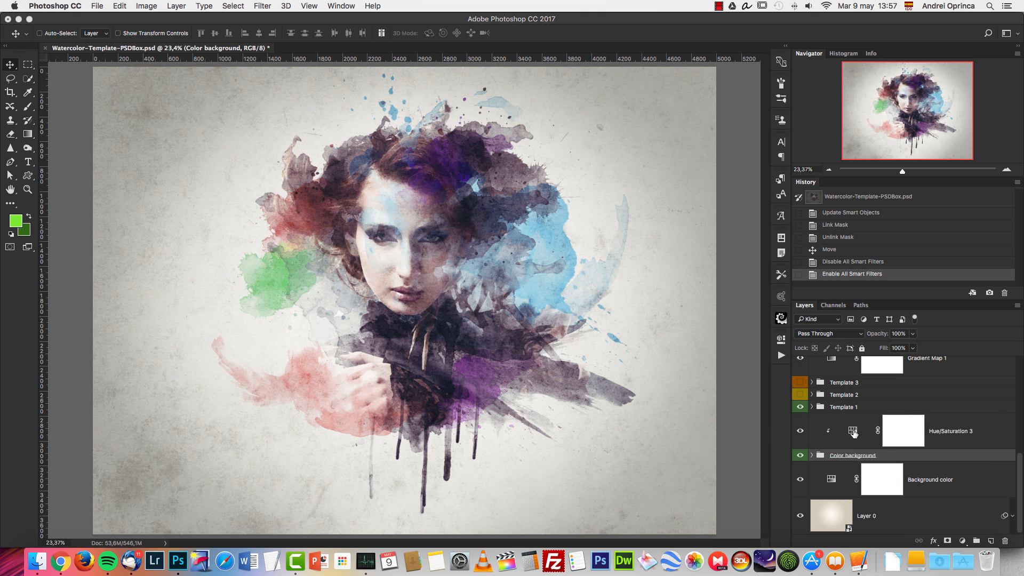
pyautogui.moveTo(679, 381); pyautogui.dragTo(708, 381)
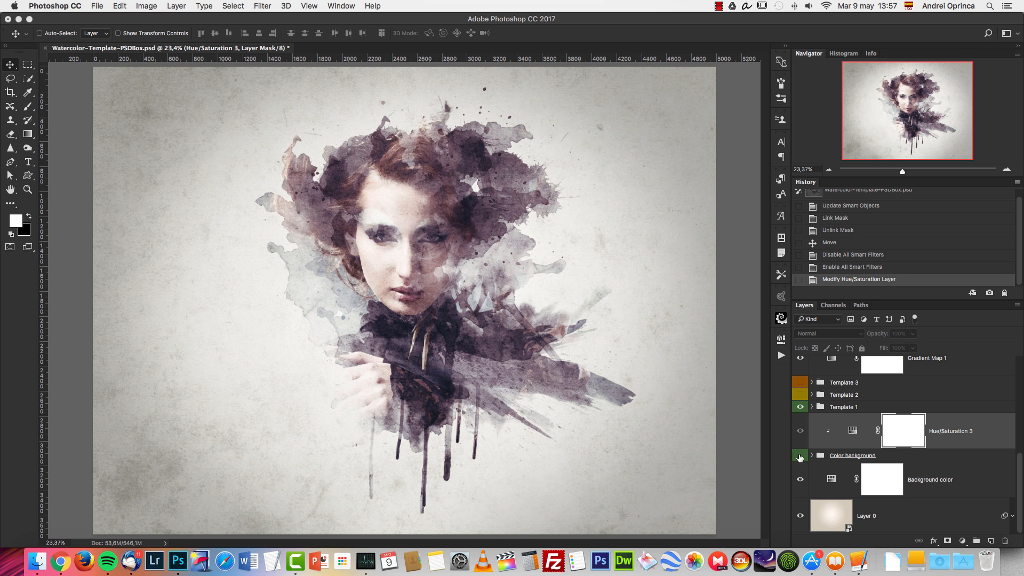
pyautogui.click(928, 479)
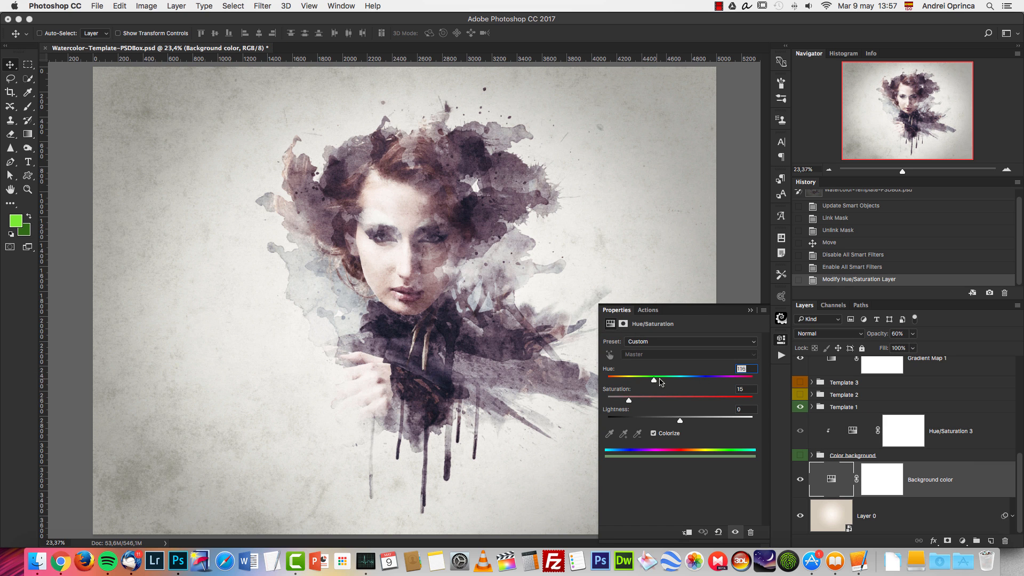
# Shift the Background color layer's hue and opacity for a pale, neutral paper tone
pyautogui.moveTo(654, 380); pyautogui.dragTo(605, 379)
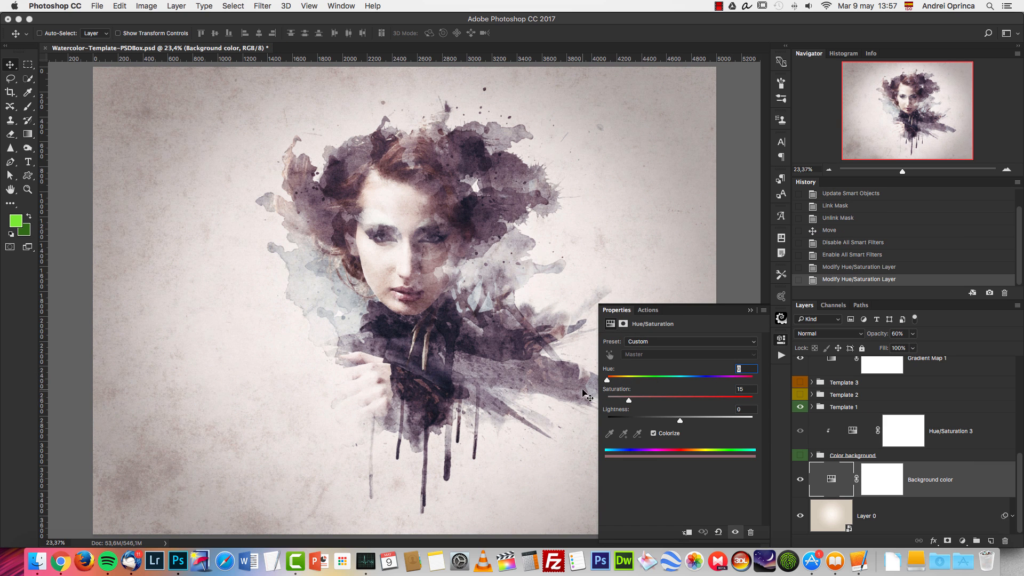
pyautogui.moveTo(605, 380); pyautogui.dragTo(669, 379)
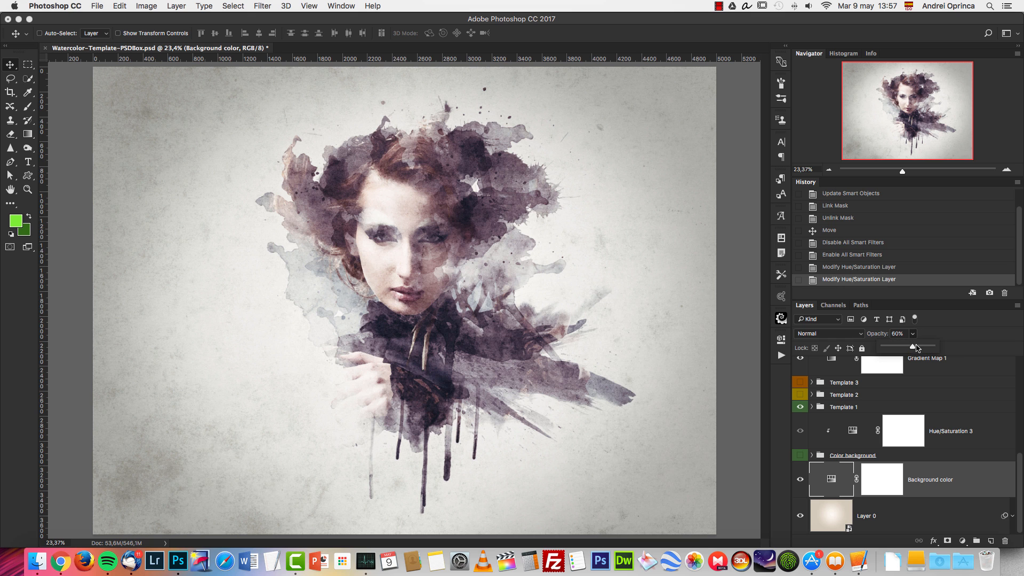
pyautogui.moveTo(912, 347); pyautogui.dragTo(916, 346)
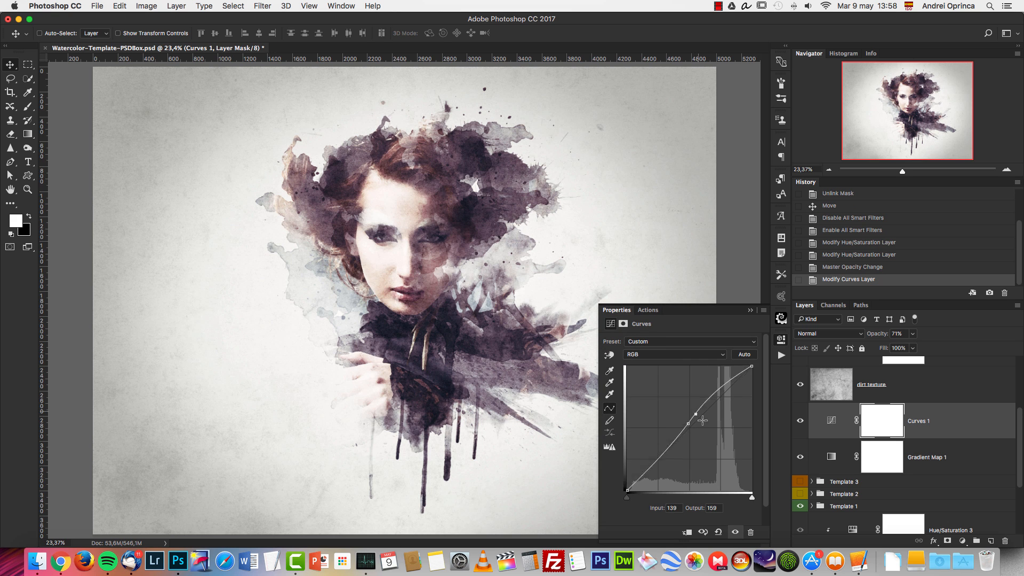
# Bend the Curves 1 RGB curve upward to brighten the composition's midtones
pyautogui.moveTo(695, 416); pyautogui.dragTo(704, 406)
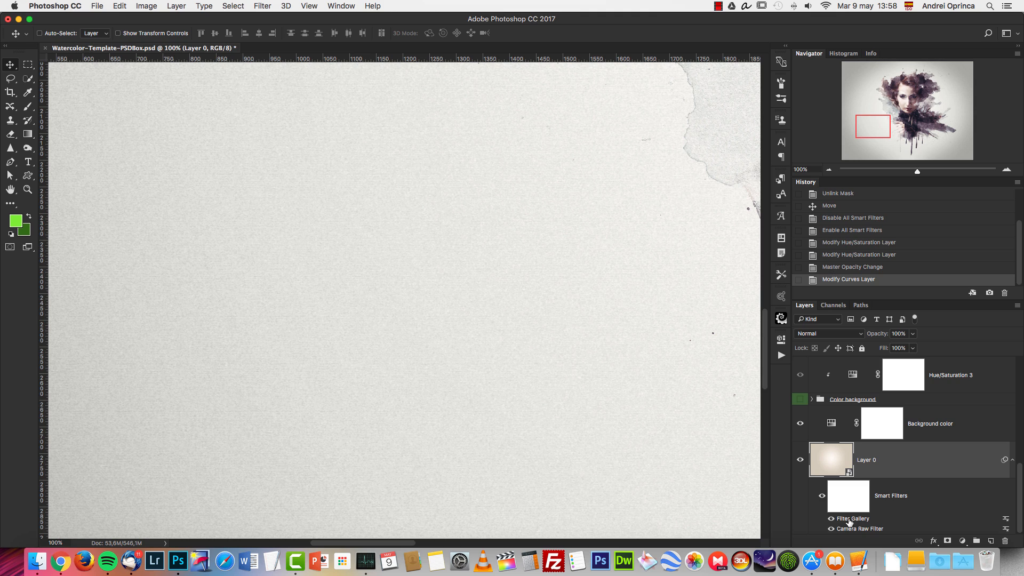
pyautogui.moveTo(851, 527)
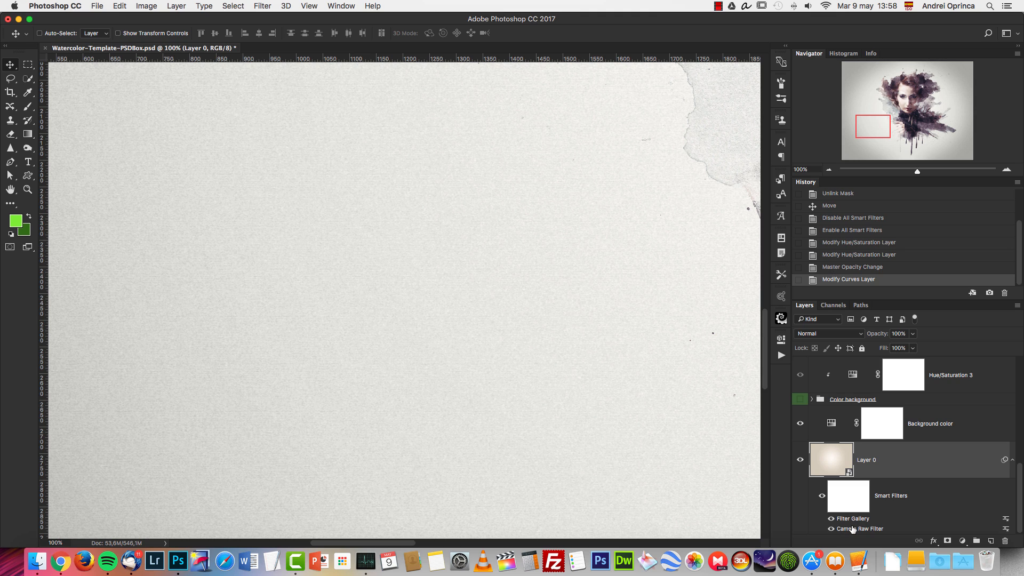
pyautogui.moveTo(831, 529)
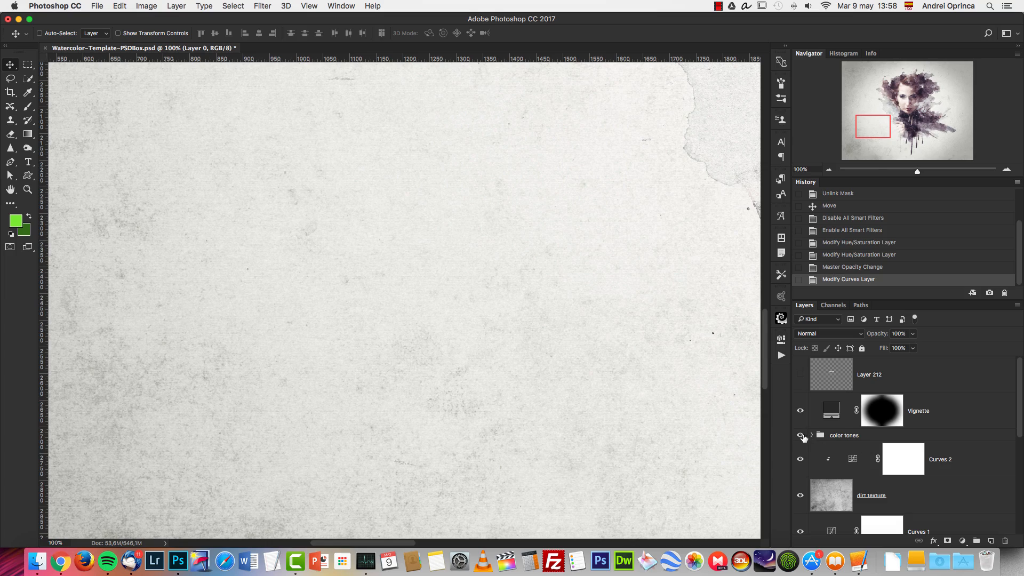
# Switch on the Tone color layers and adjust Tone 3's opacity for a cooler bluish wash
pyautogui.click(830, 169)
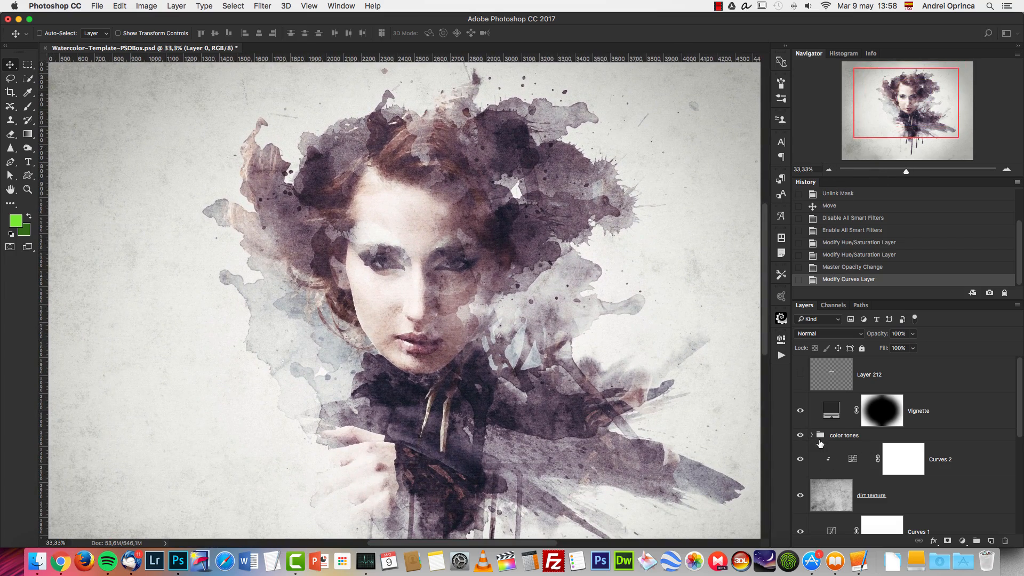
pyautogui.click(812, 435)
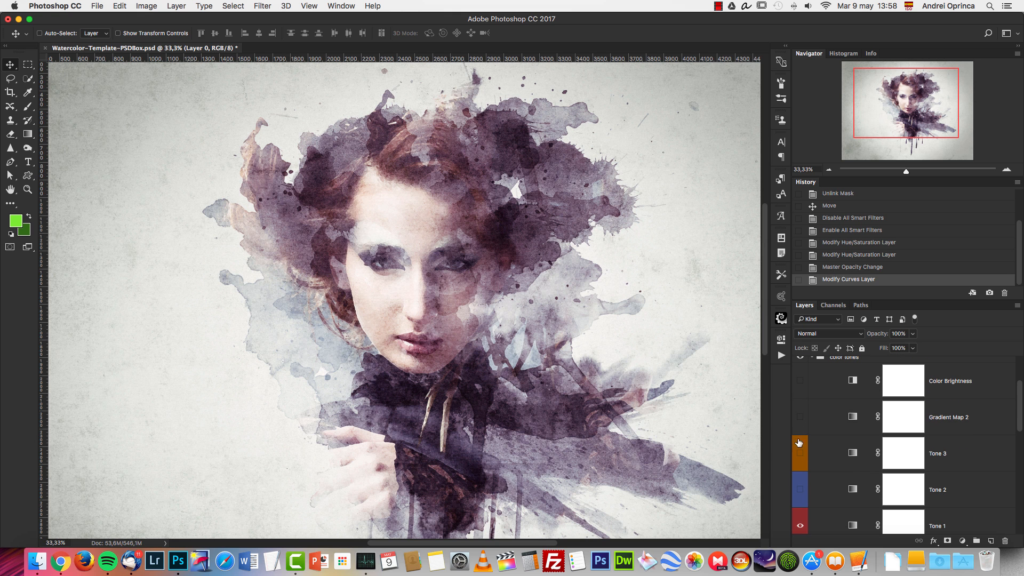
pyautogui.click(799, 453)
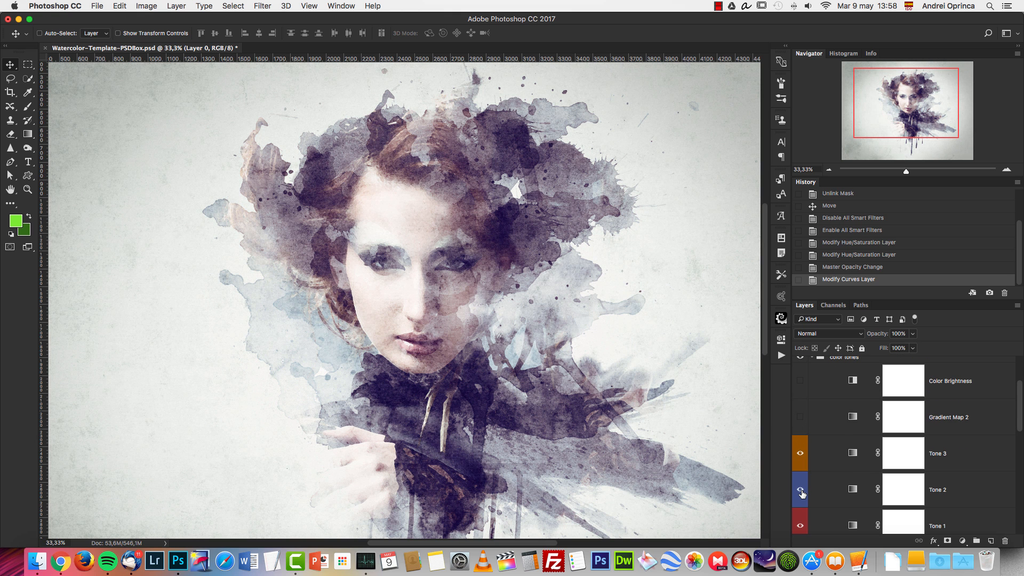
pyautogui.click(938, 454)
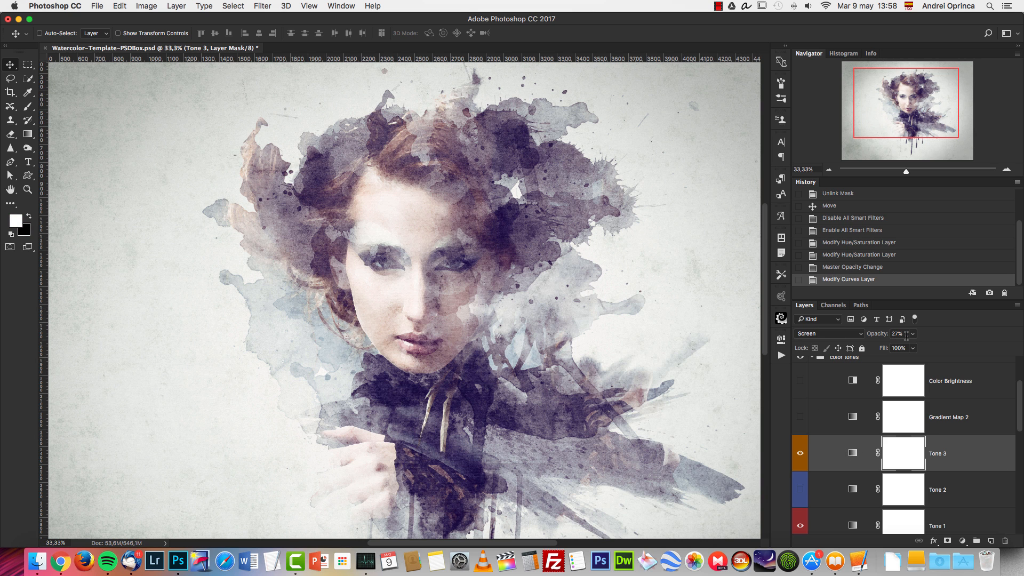
pyautogui.moveTo(908, 346); pyautogui.dragTo(927, 345)
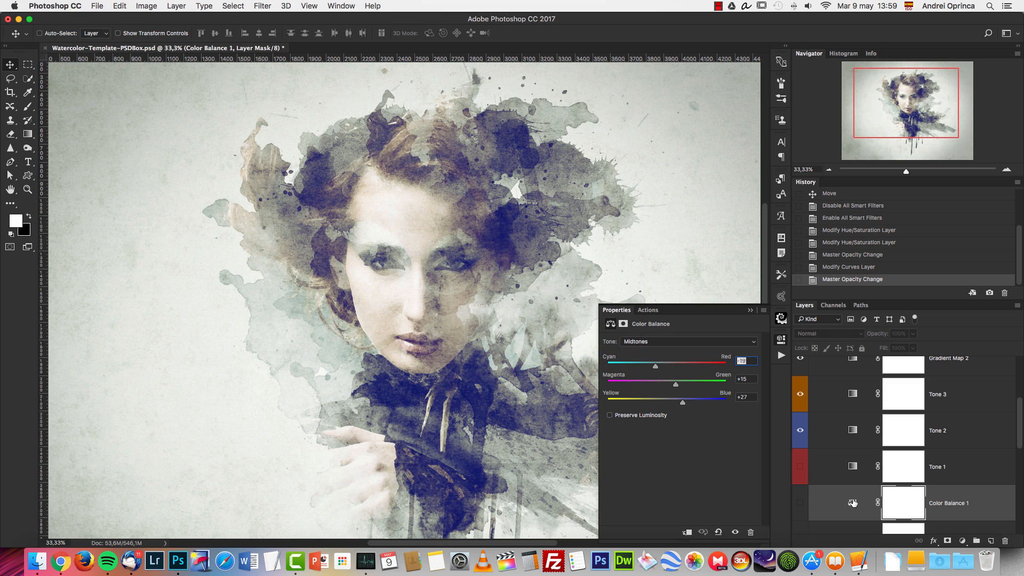
# Shift Color Balance 1 midtones toward red, magenta -29 and yellow -14 for brownish tones
pyautogui.moveTo(655, 366); pyautogui.dragTo(689, 365)
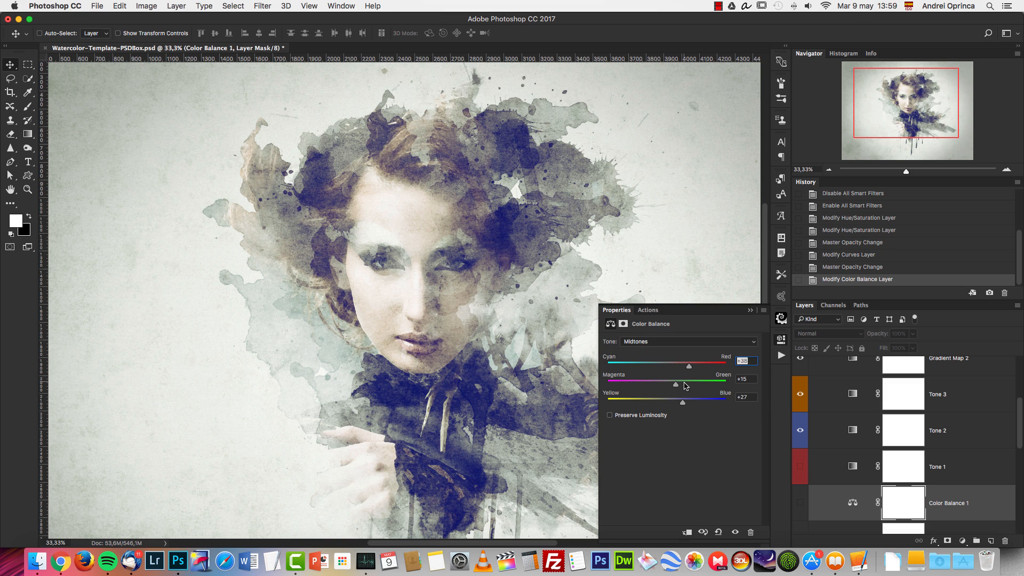
pyautogui.moveTo(676, 383); pyautogui.dragTo(649, 383)
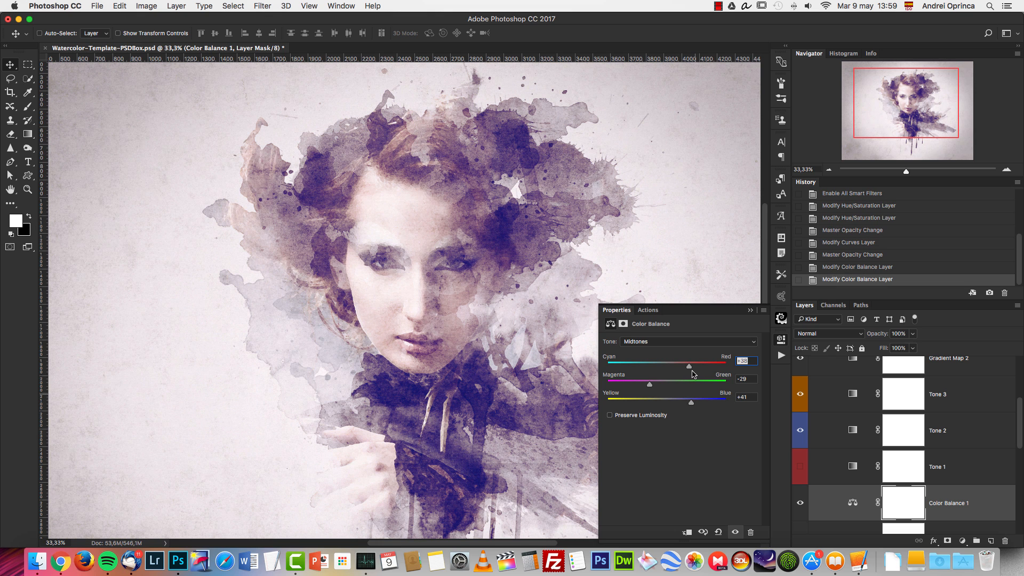
pyautogui.moveTo(691, 402); pyautogui.dragTo(658, 402)
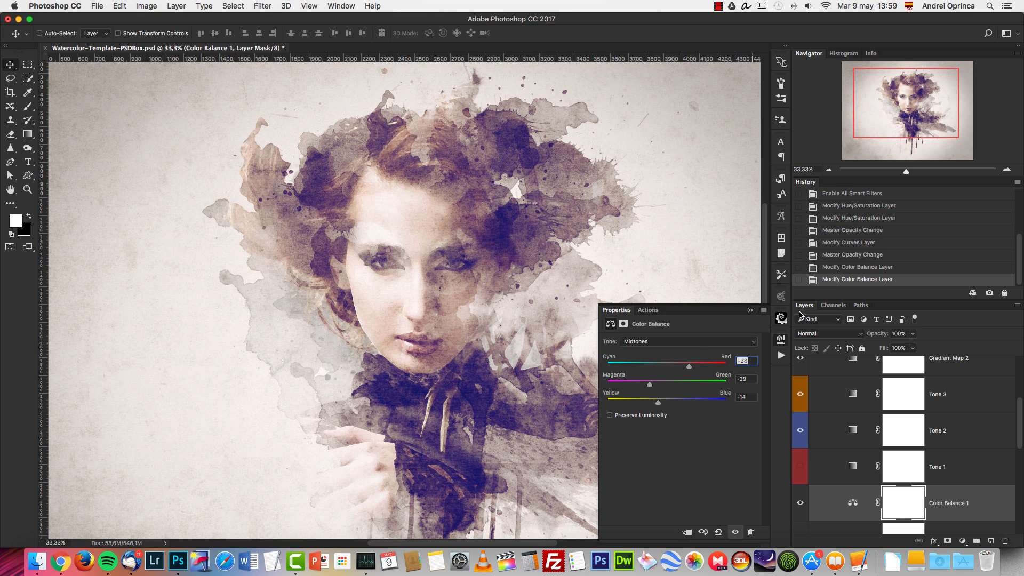
pyautogui.click(799, 393)
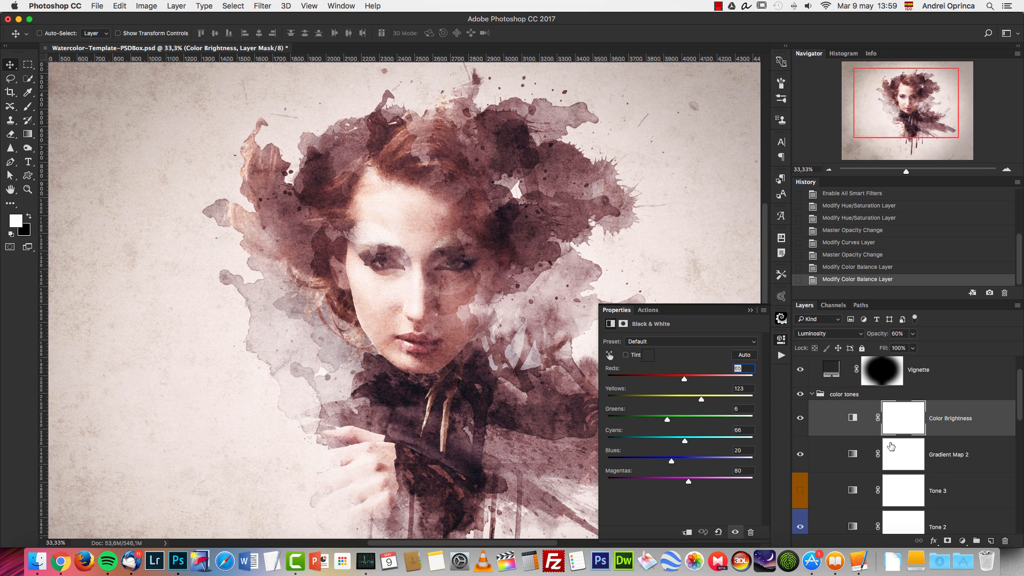
# Retune the Color Brightness reds and much brighter yellows, Normal blending, about half opacity
pyautogui.moveTo(684, 378); pyautogui.dragTo(722, 377)
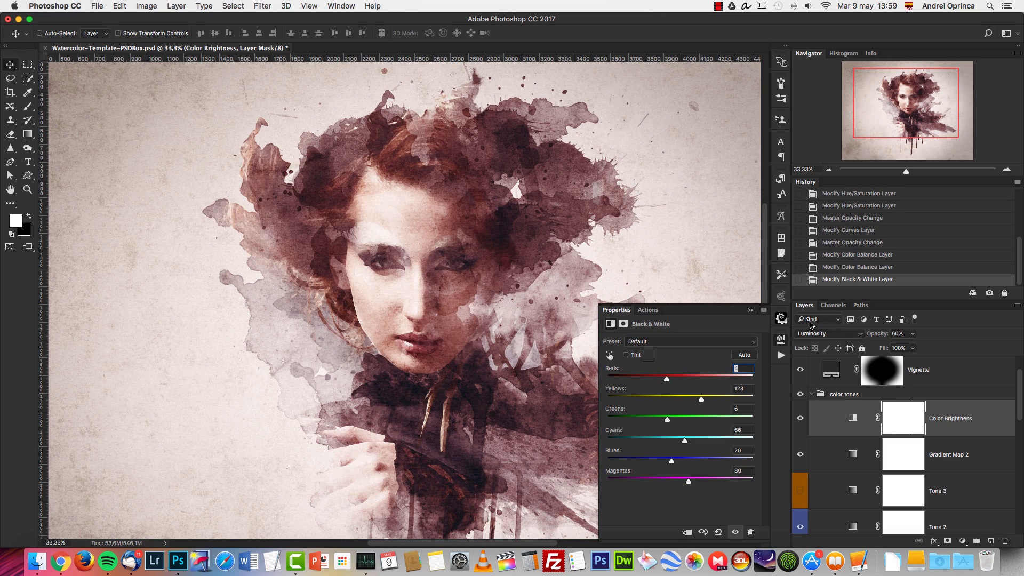
pyautogui.moveTo(700, 398); pyautogui.dragTo(665, 399)
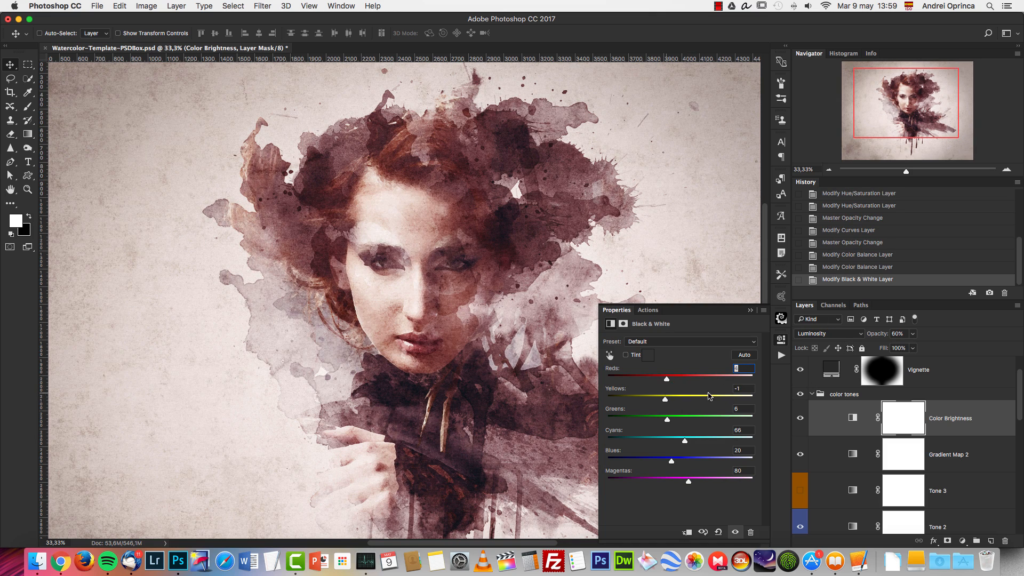
pyautogui.moveTo(666, 379); pyautogui.dragTo(690, 378)
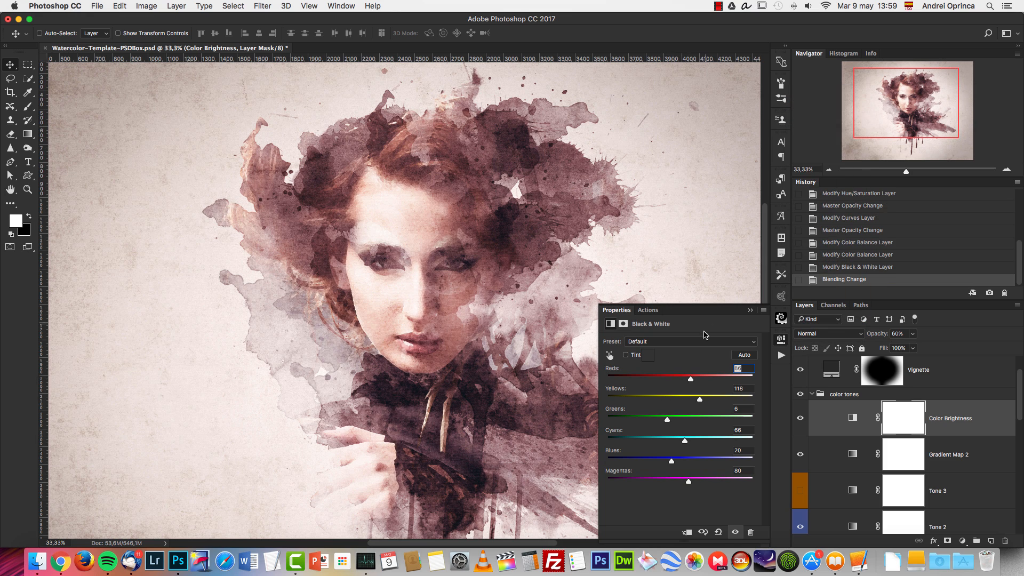
pyautogui.moveTo(699, 399); pyautogui.dragTo(731, 399)
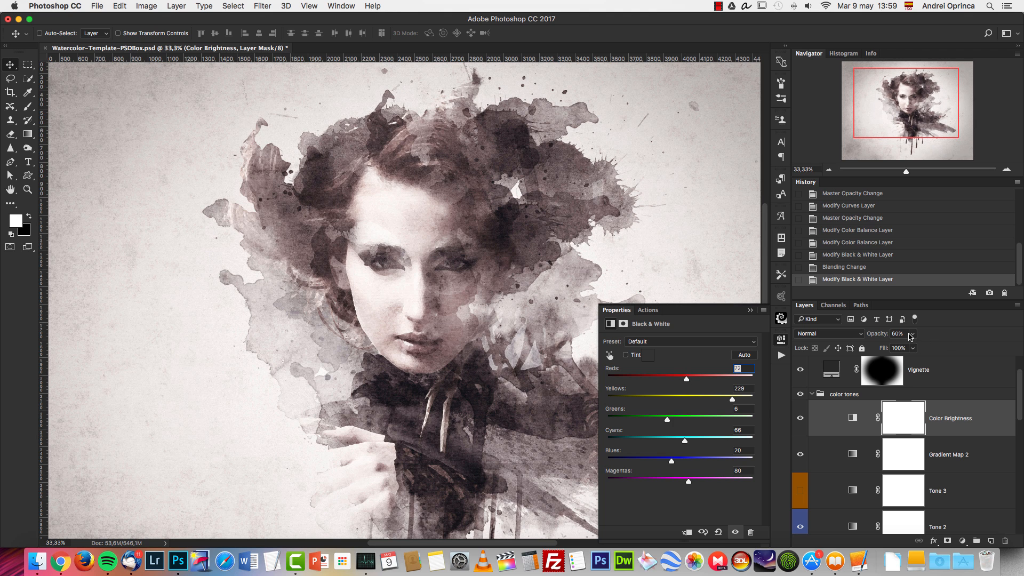
pyautogui.moveTo(905, 347); pyautogui.dragTo(898, 347)
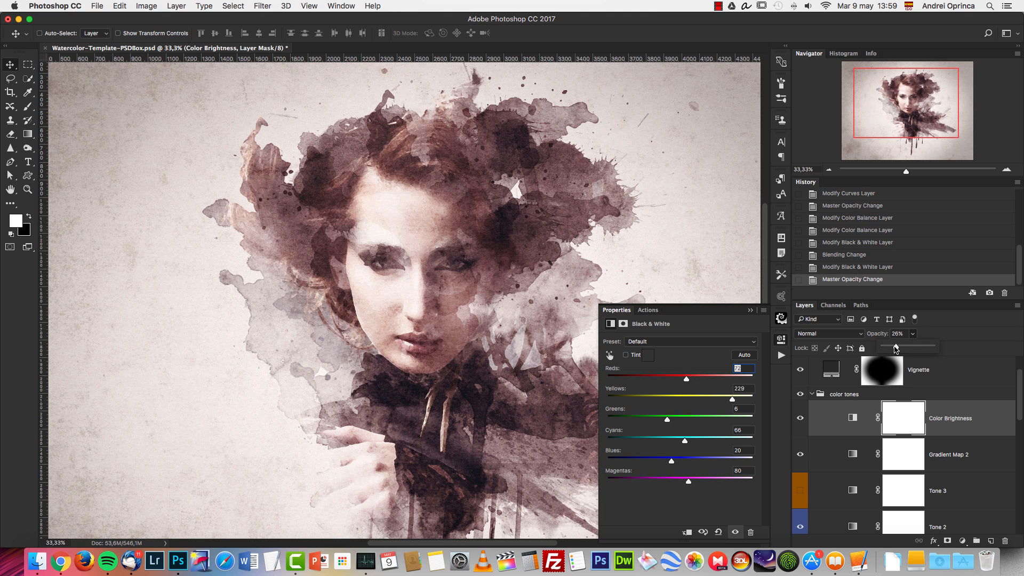
pyautogui.moveTo(888, 347); pyautogui.dragTo(913, 348)
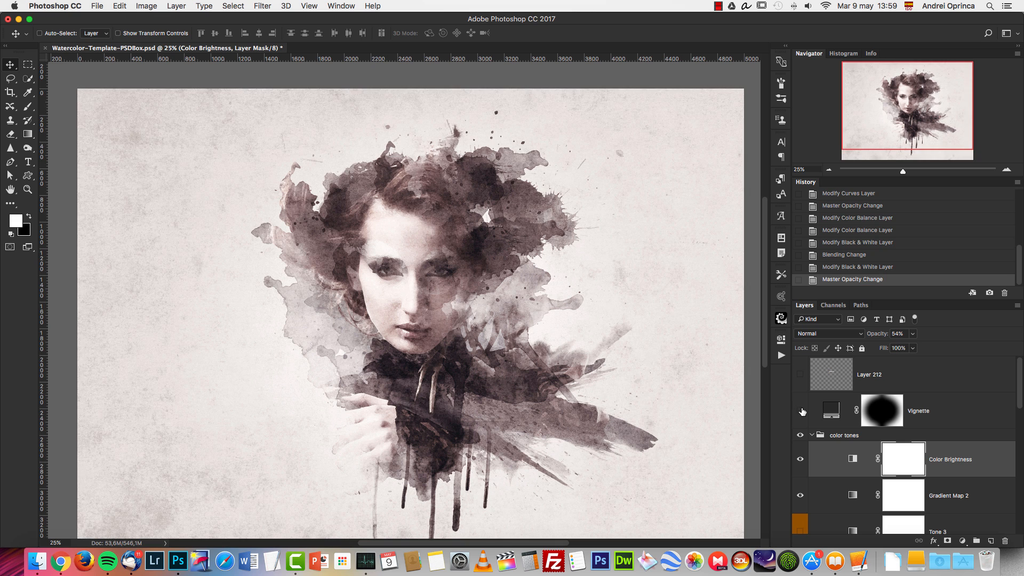
# Lower the Vignette layer's opacity to 48% and head to the Filter menu
pyautogui.moveTo(906, 351); pyautogui.dragTo(926, 351)
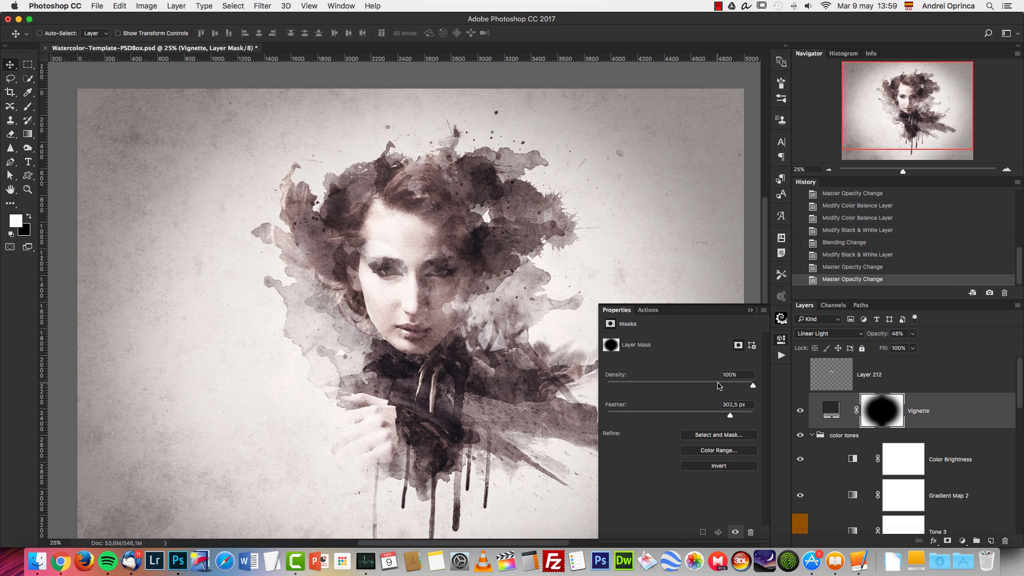
pyautogui.moveTo(783, 405)
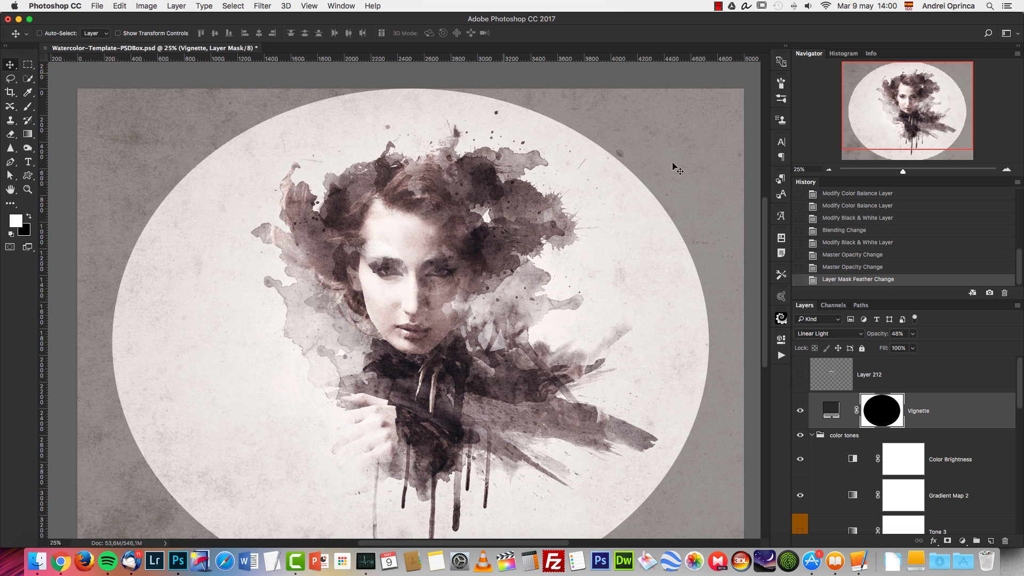
pyautogui.click(262, 7)
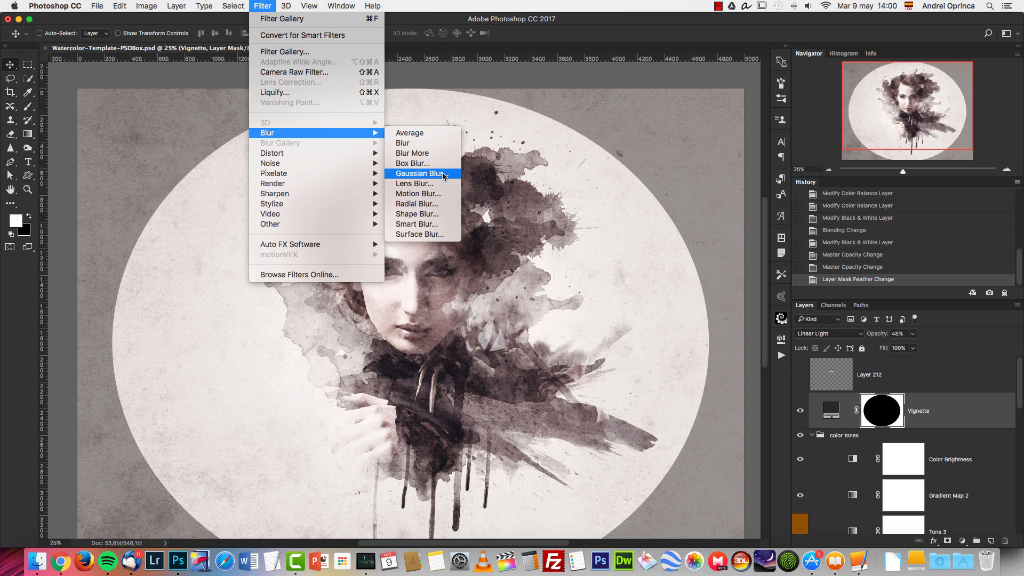
# Preview a Gaussian Blur on the Vignette mask, then cancel it without applying
pyautogui.click(421, 173)
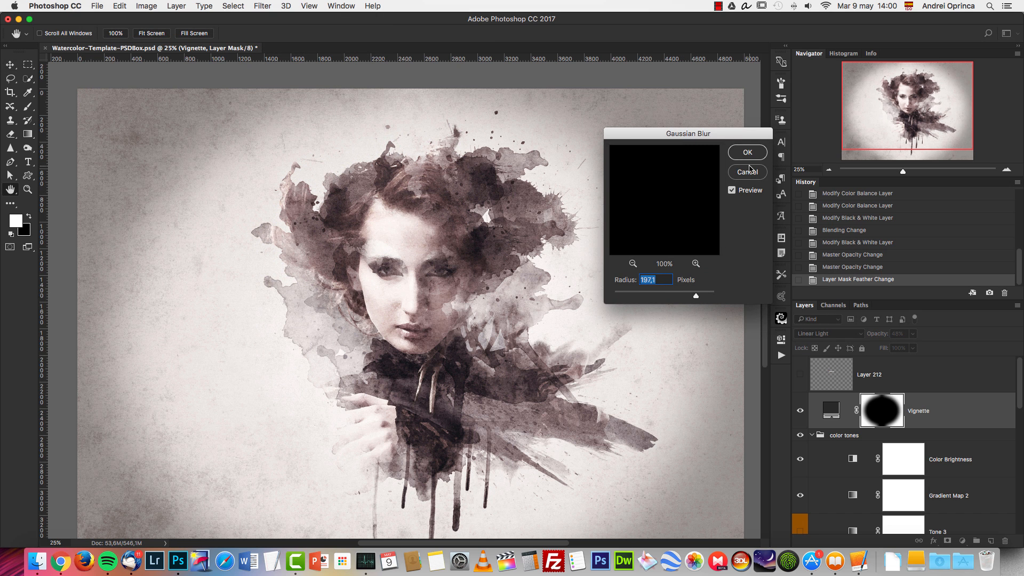
pyautogui.click(746, 152)
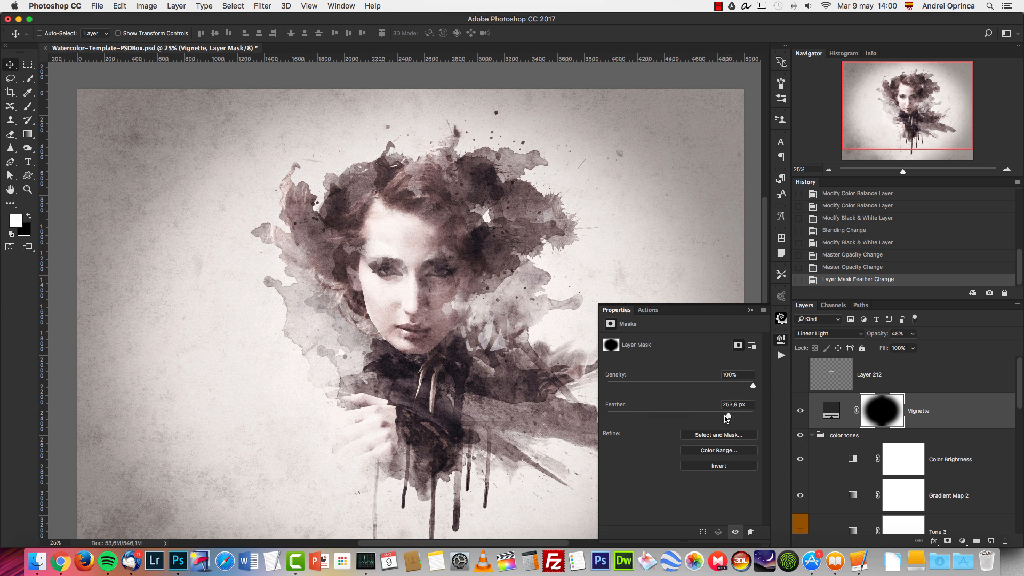
# Set the Vignette mask feather to about 270 px and close the mask settings
pyautogui.moveTo(723, 415); pyautogui.dragTo(728, 414)
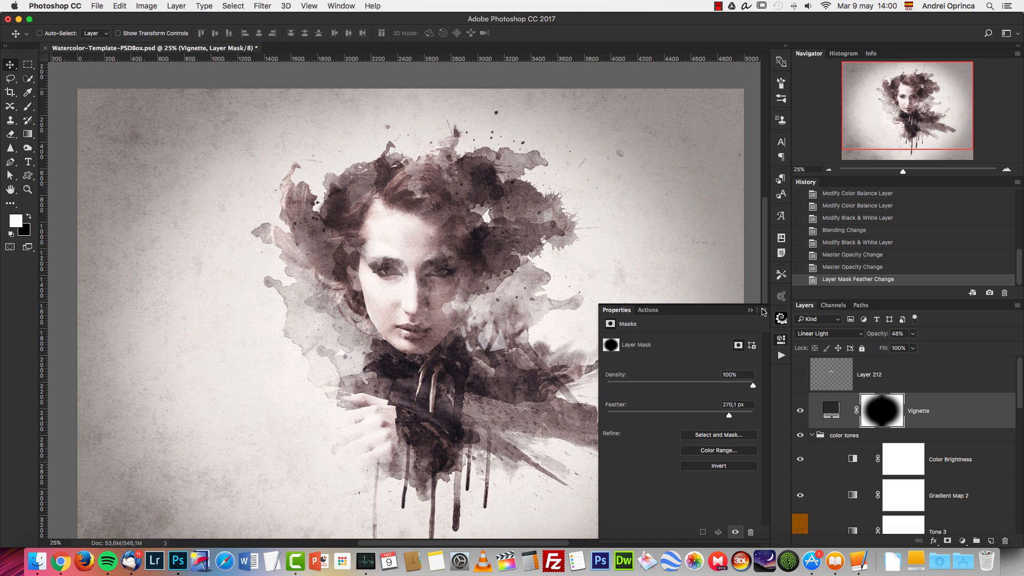
pyautogui.click(749, 310)
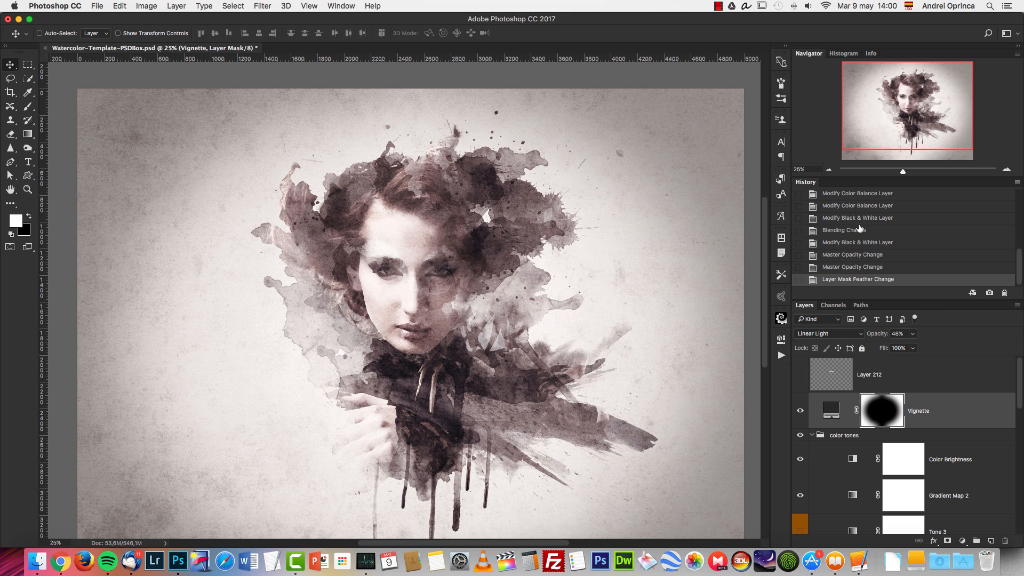